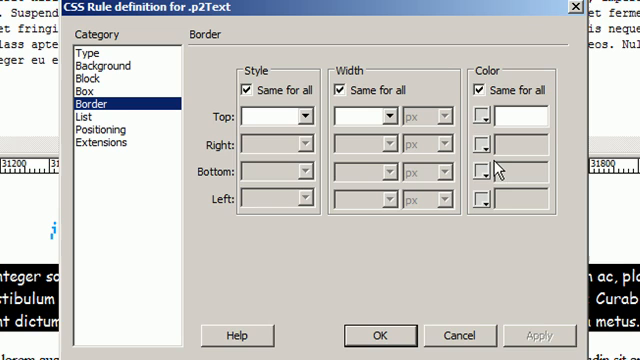
mouse_move(304, 116)
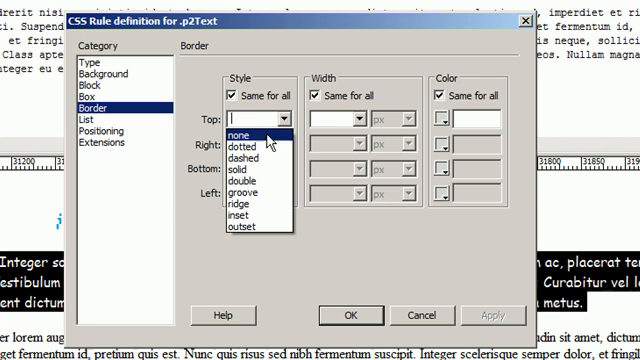
mouse_move(258, 172)
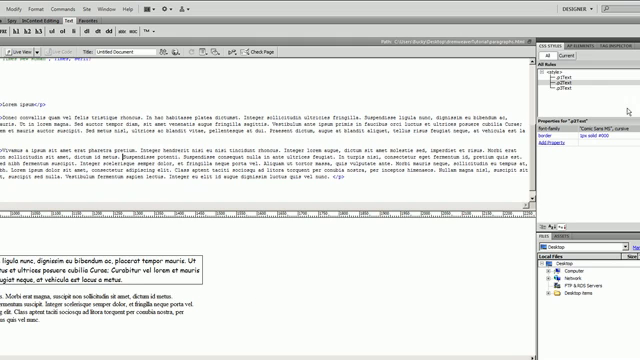
- Bring up the .p3Text rule's definition from the CSS Styles panel for editing
left_click(576, 104)
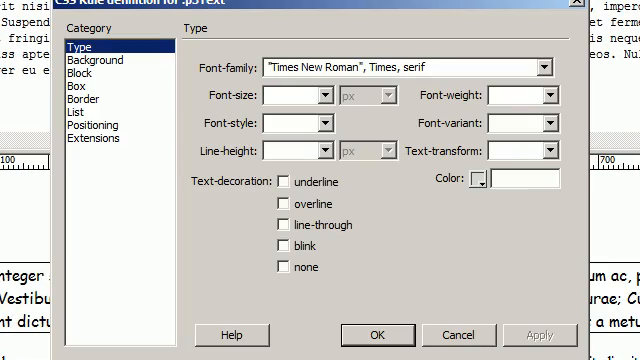
mouse_move(82, 100)
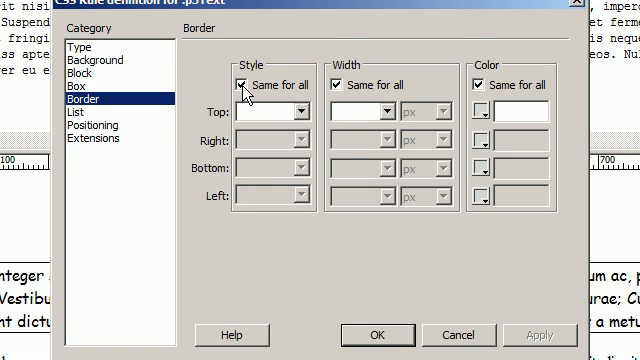
- Drop Same for all, make the right and bottom borders solid, bottom 5 px #000, and apply
left_click(244, 84)
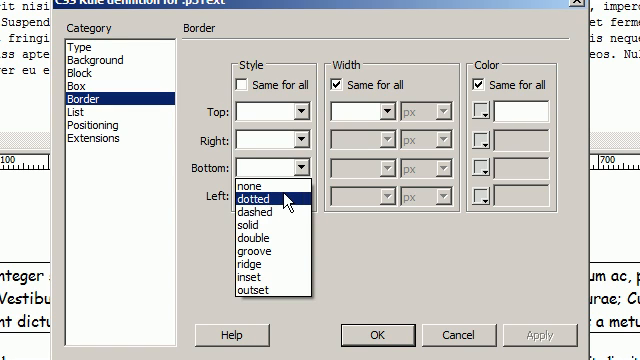
left_click(256, 210)
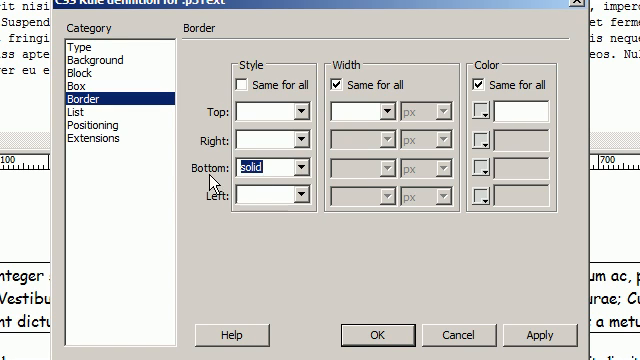
mouse_move(396, 118)
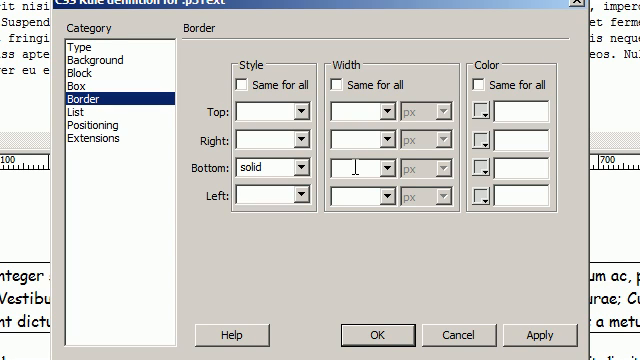
type("5")
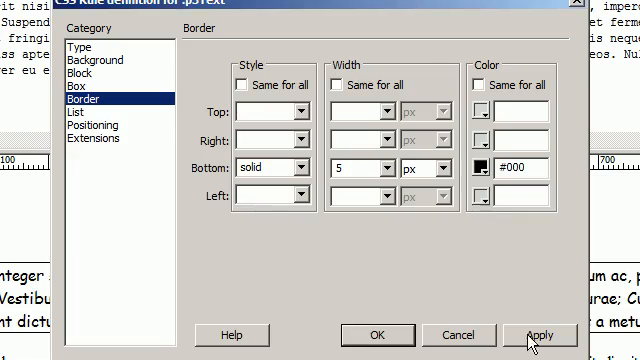
left_click(540, 336)
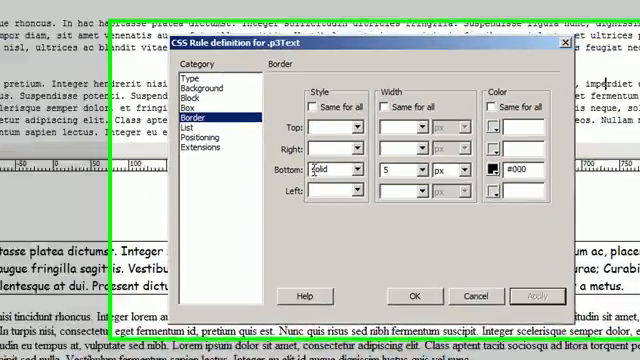
- Make the left border dotted, black (#000) and 5 px wide
left_click(356, 118)
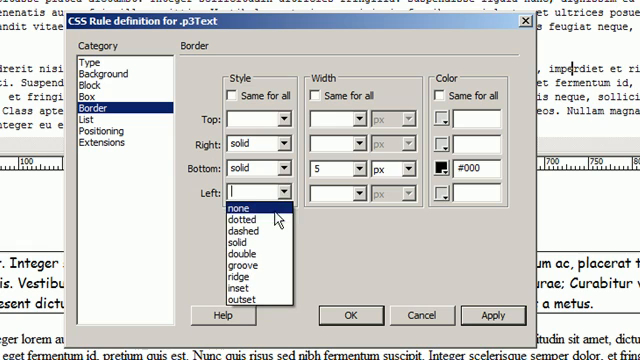
mouse_move(250, 230)
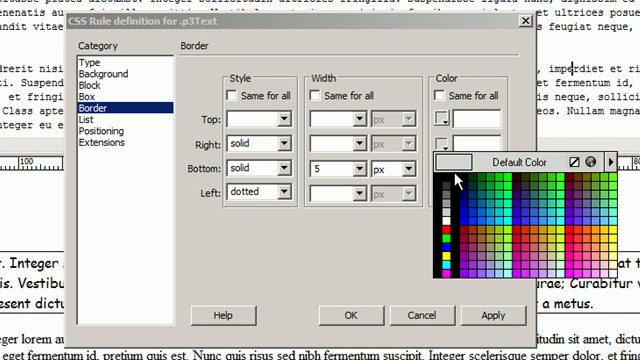
left_click(460, 180)
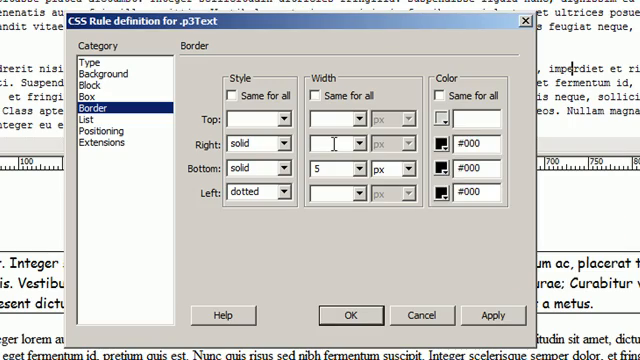
type("5")
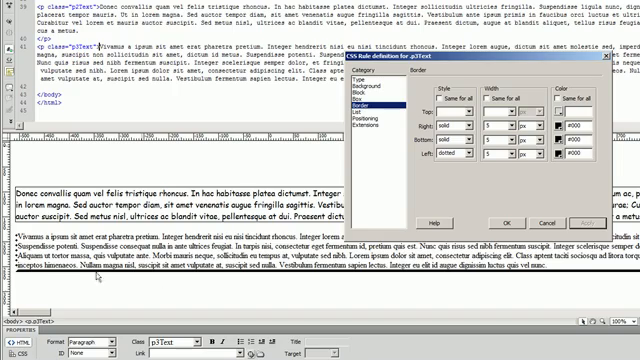
mouse_move(100, 276)
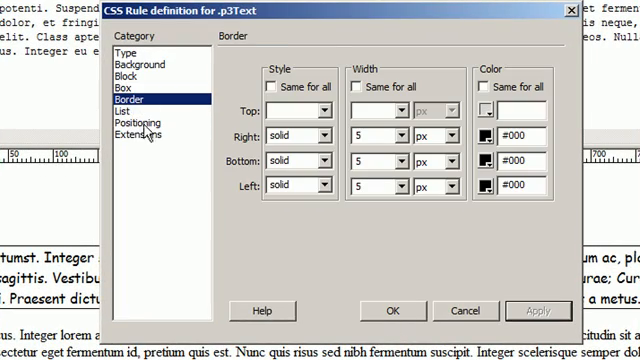
- Switch the .p3Text rule definition to its Positioning category after reviewing the borders
left_click(140, 122)
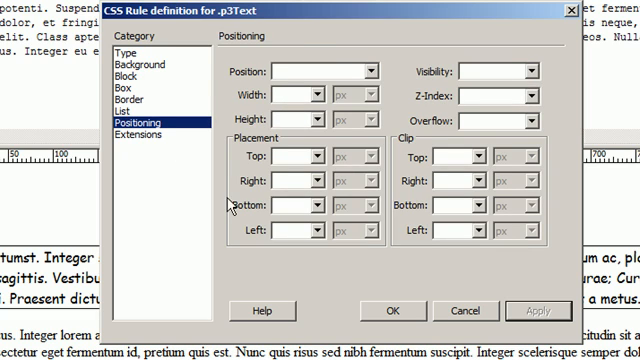